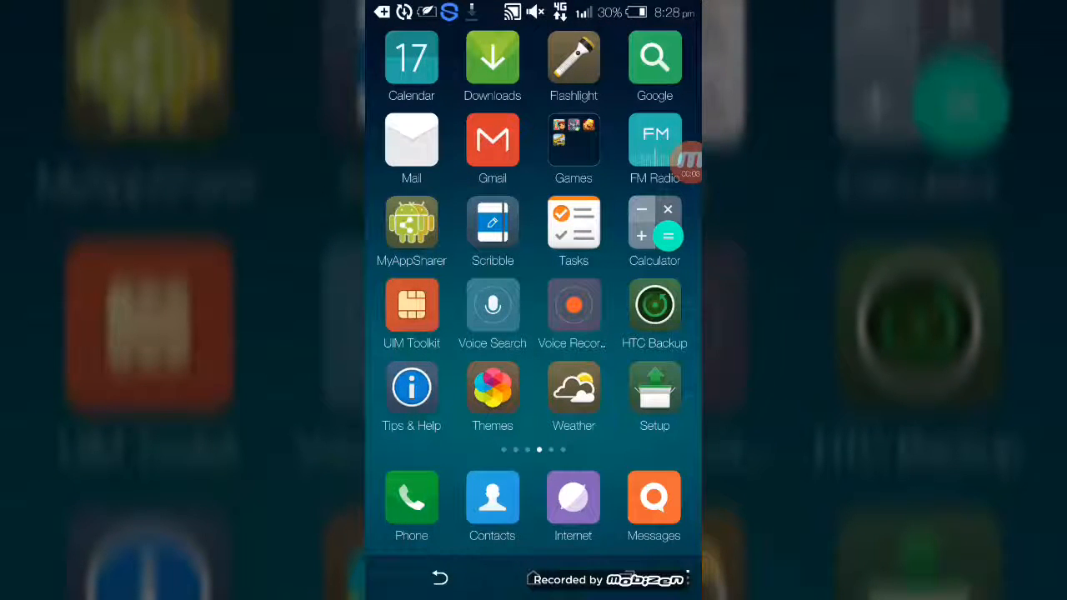
- Swipe left across the home screen pages to the last page of apps
scroll("left", 3)
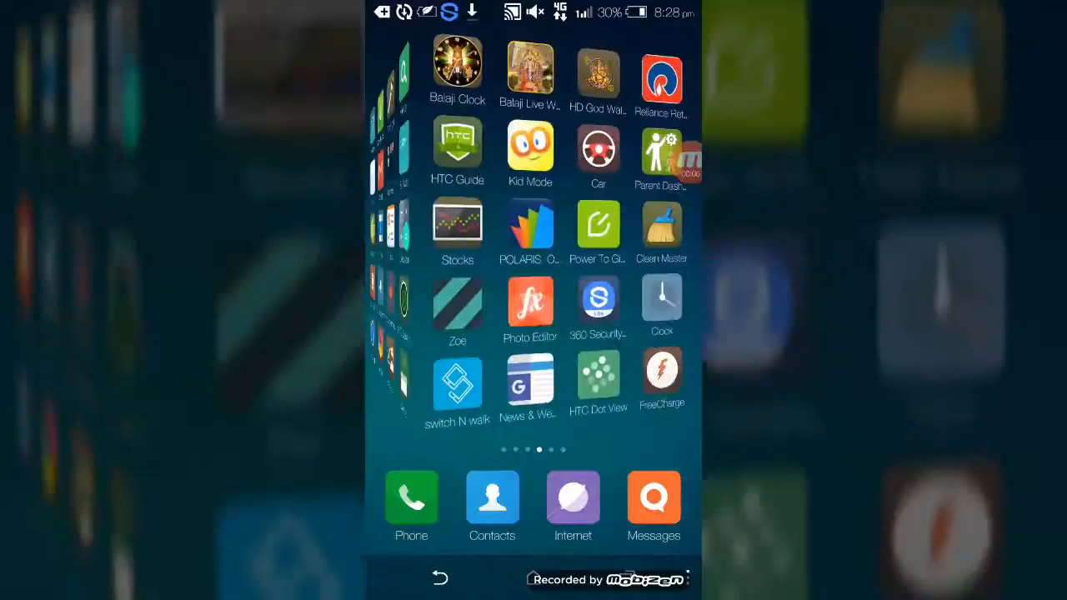
scroll("left", 3)
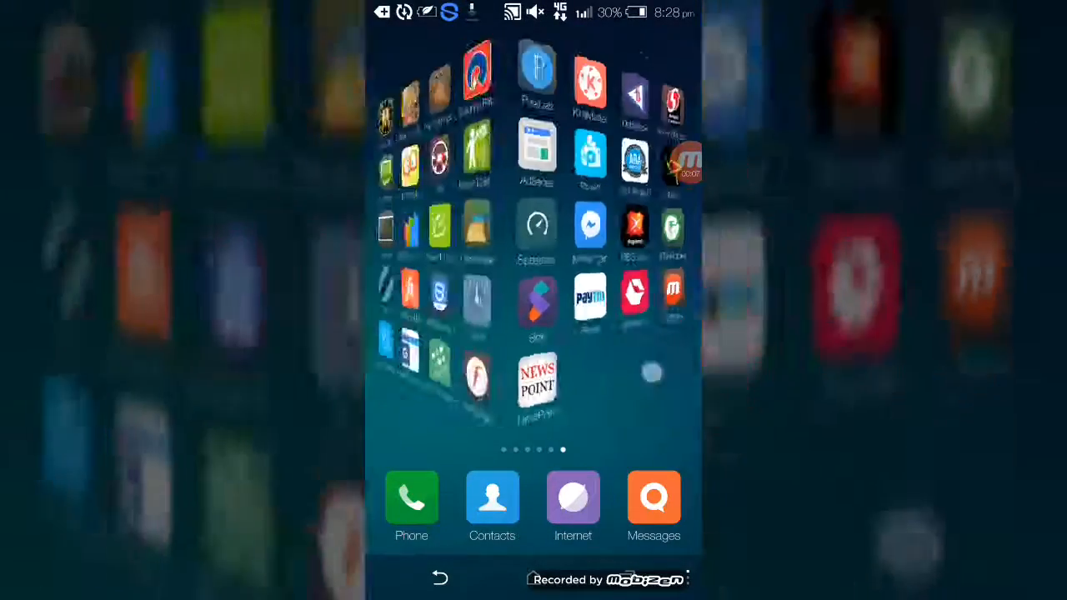
scroll("left", 3)
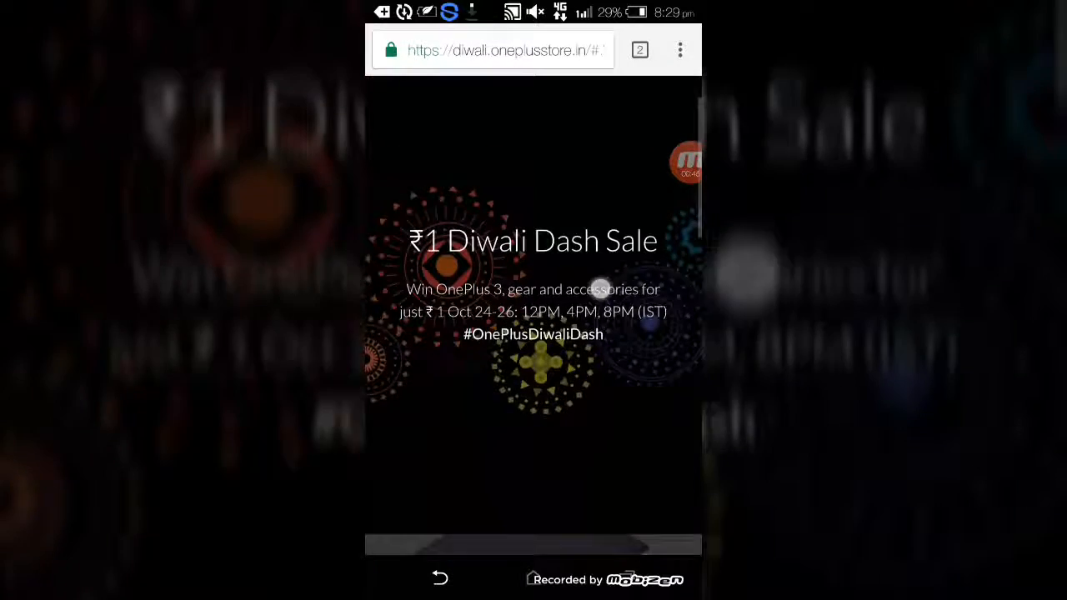
- Scroll past the ₹1 Diwali Dash banner to the Go button and prize counters (27 of 3,000, 12,000 of 27,000)
scroll("down", 3)
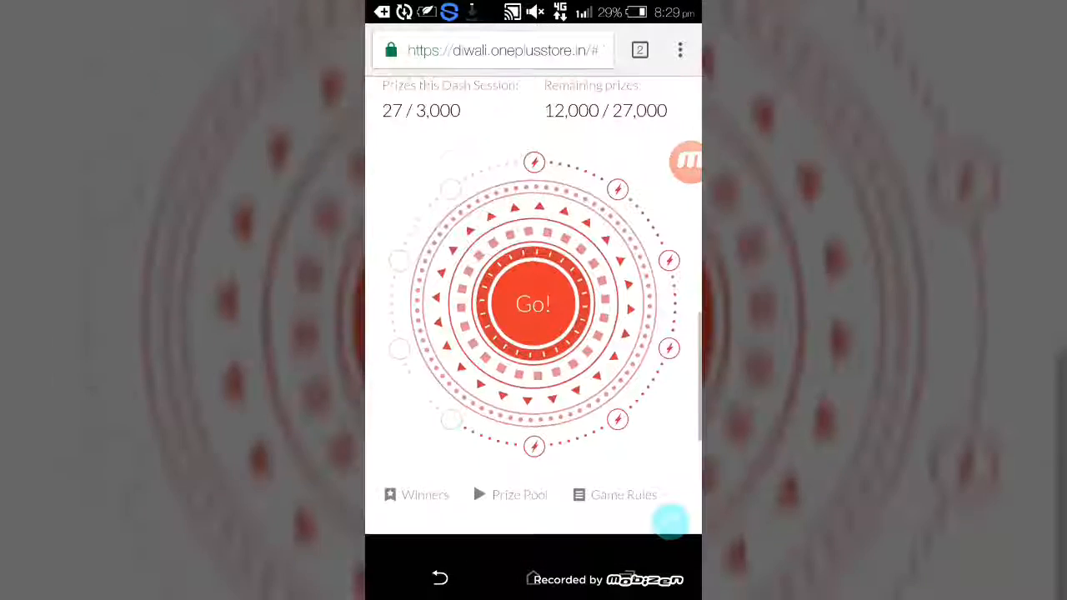
- Attempt the dash with Go, confirm the 'Dash Session over.' notice, and land on the Next Dash countdown
left_click(533, 303)
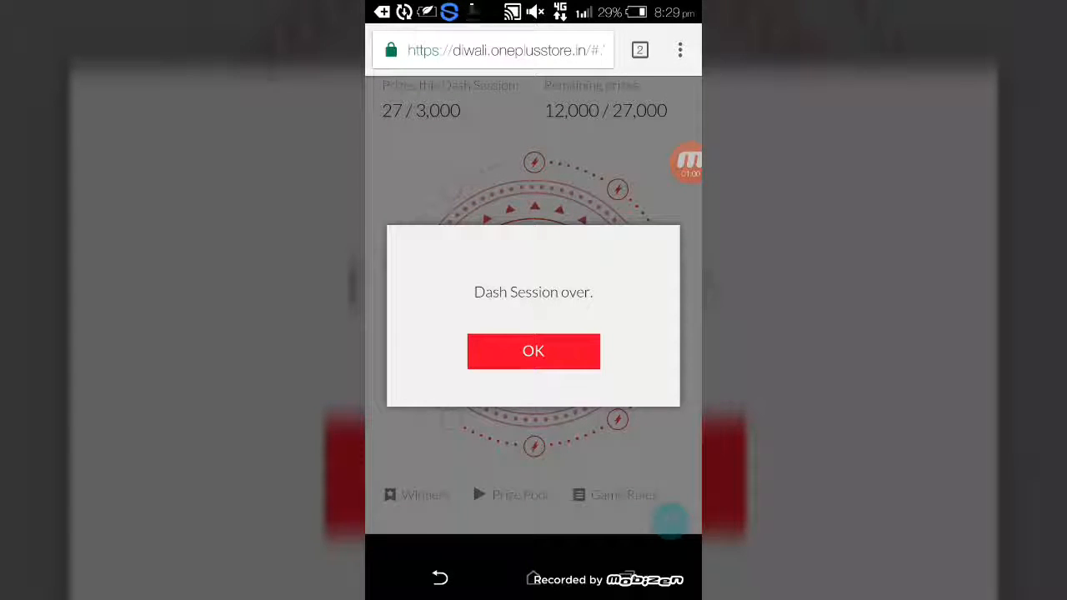
left_click(533, 350)
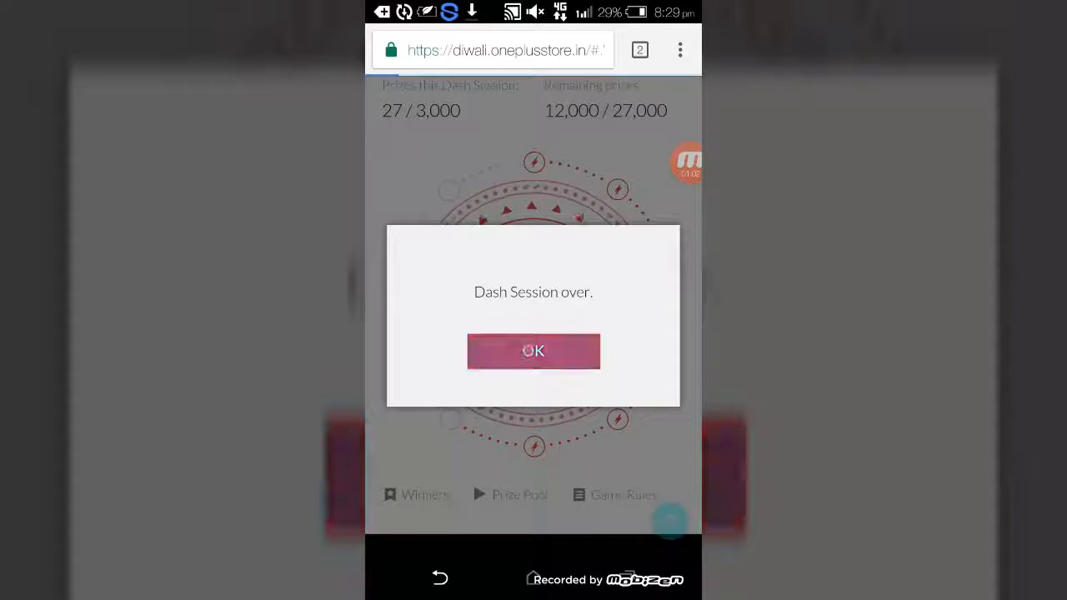
left_click(534, 350)
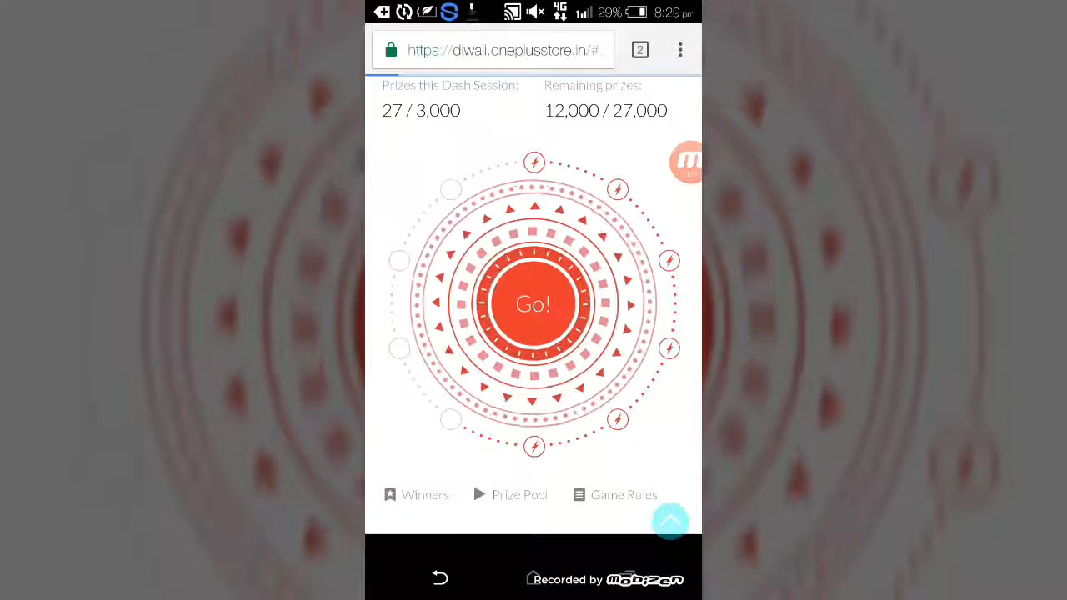
left_click(533, 303)
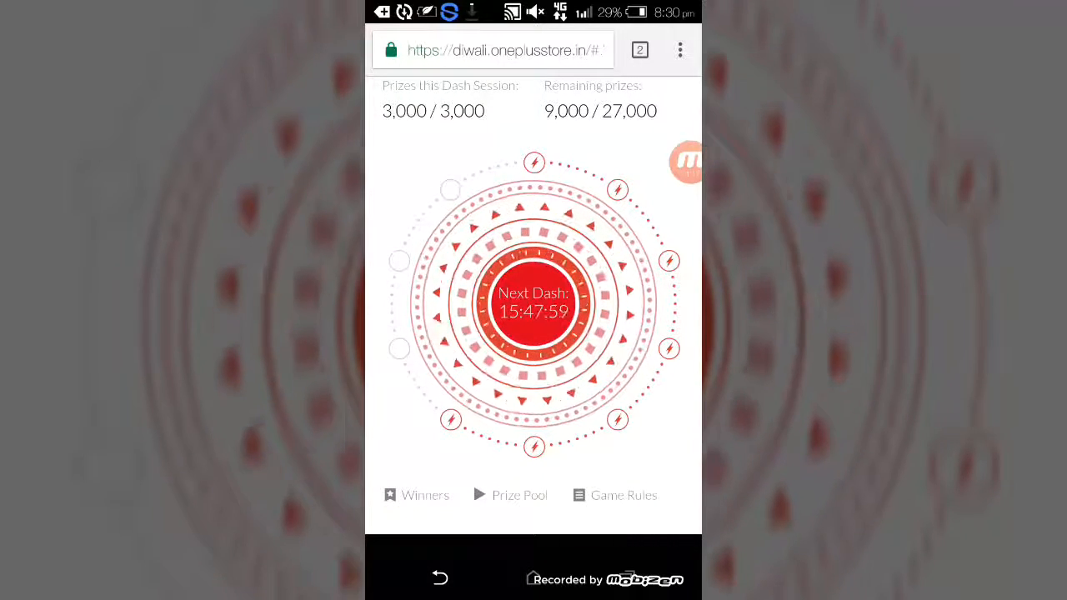
- Scroll past the dash schedule and counters to the #OnePlusDiwaliDash share section at the page foot
scroll("down", 3)
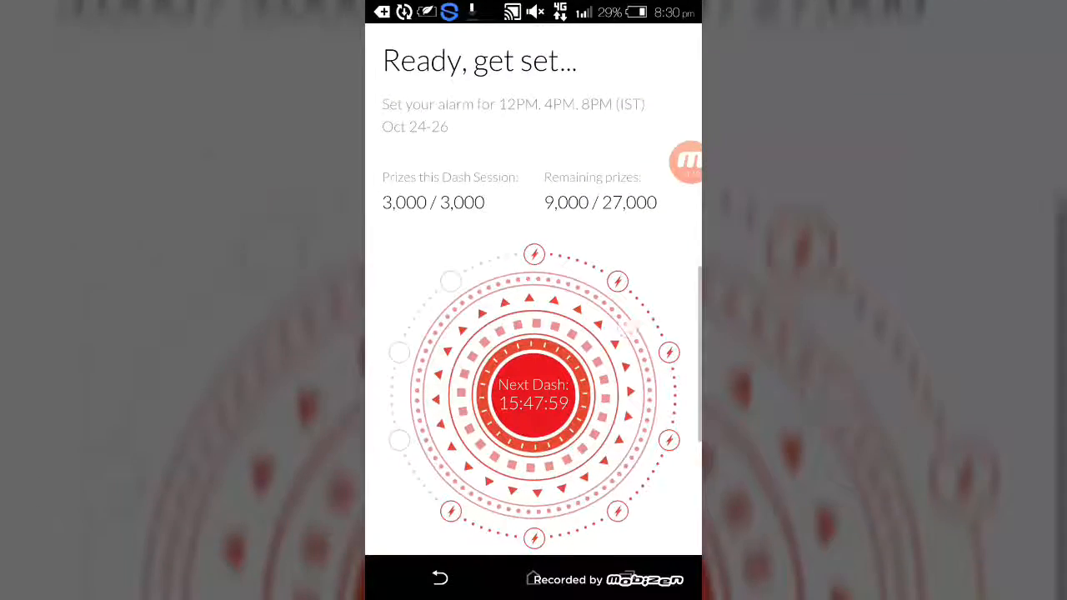
scroll("down", 3)
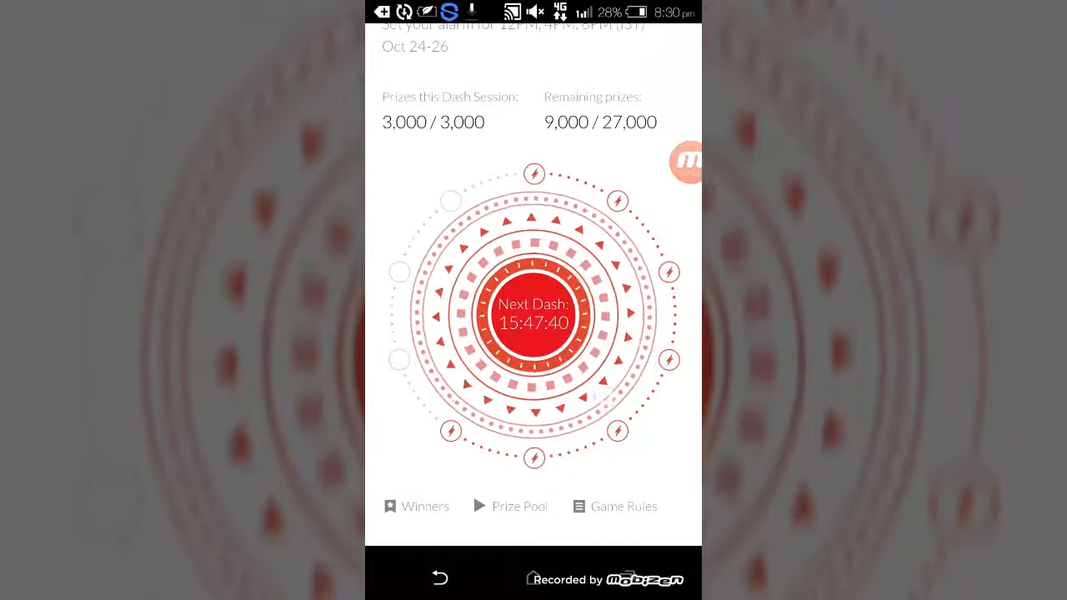
scroll("down", 3)
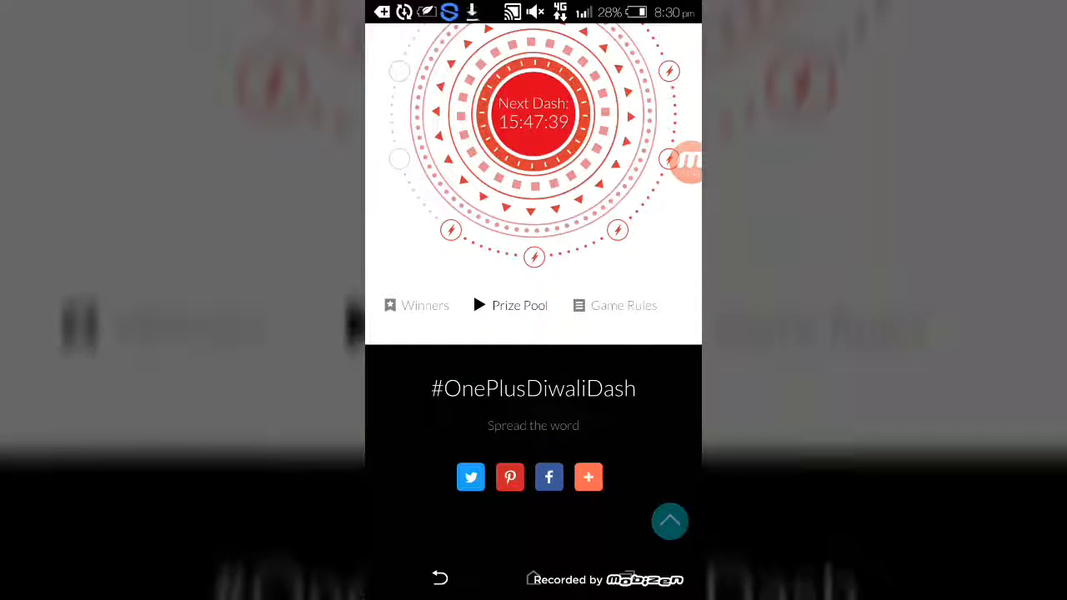
- View the Prize Pool with Dash Index 372160 at MAX tier and prizes like OnePlus 3, cases and T-shirt
left_click(520, 305)
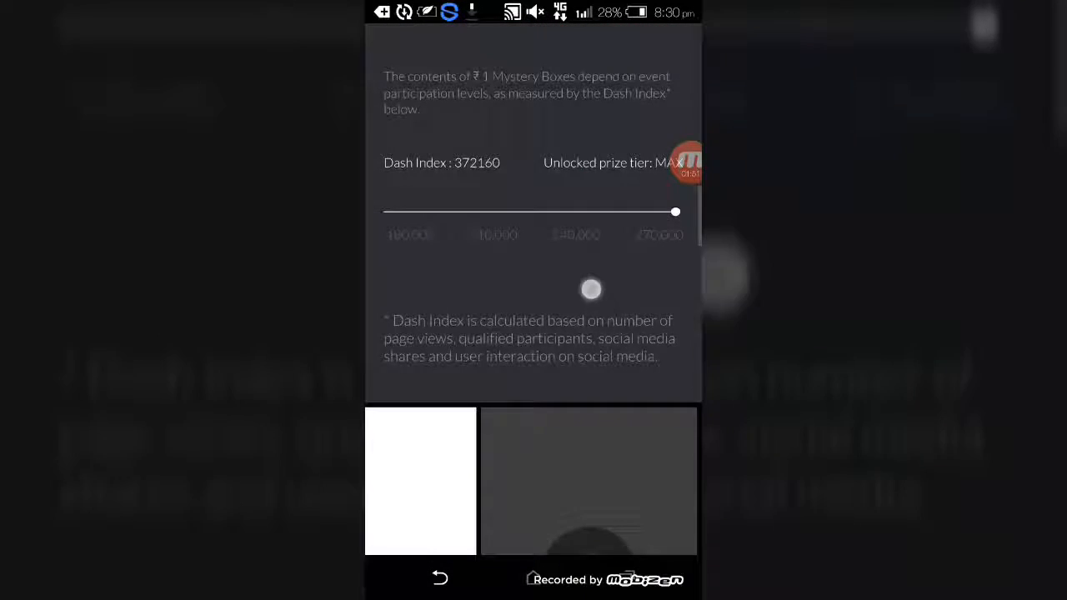
scroll("down", 3)
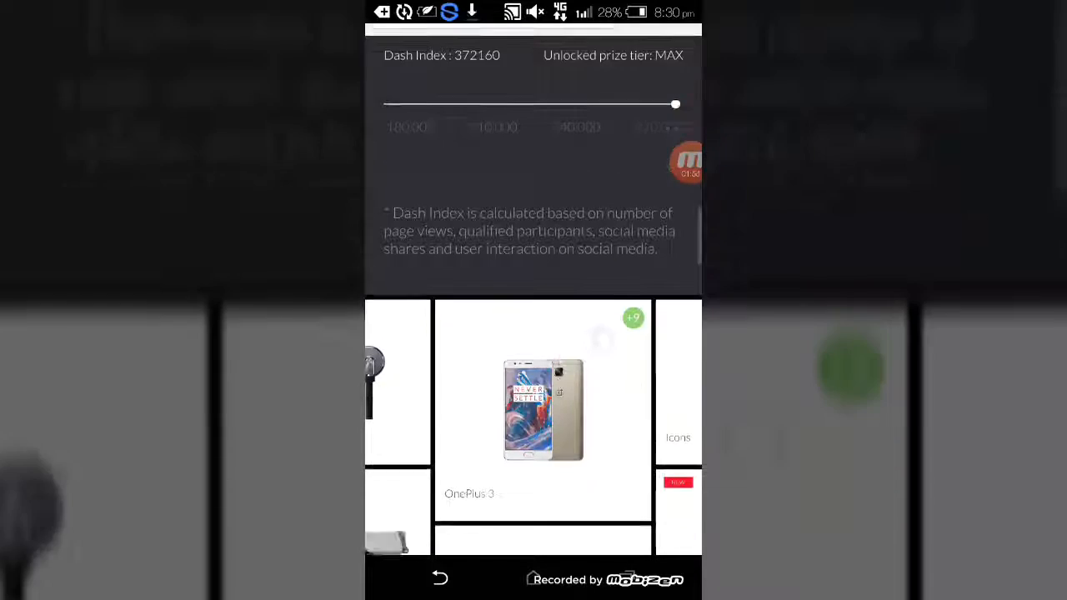
scroll("down", 3)
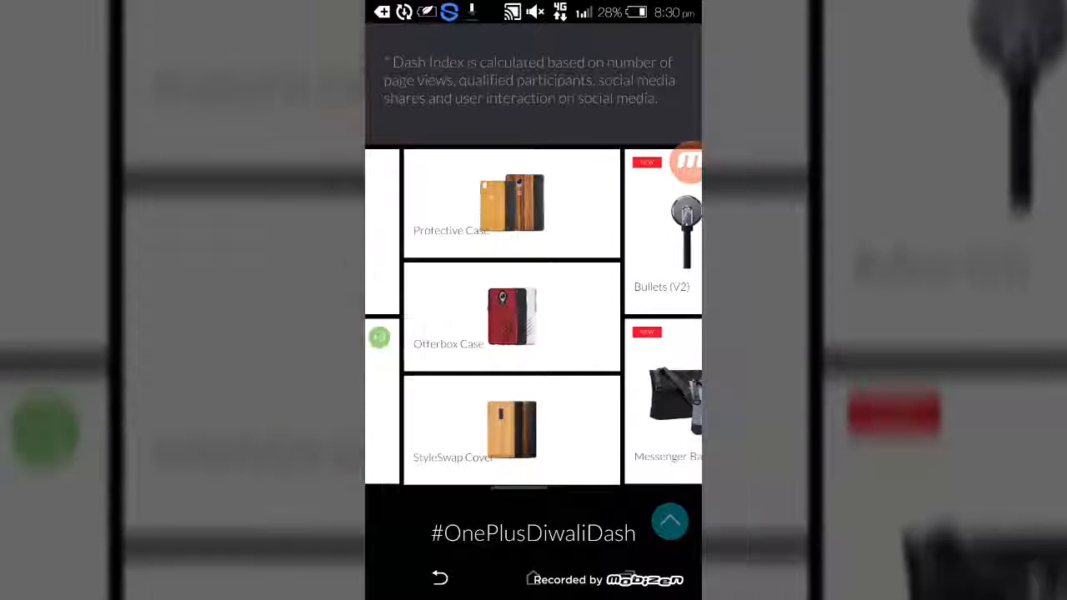
scroll("left", 3)
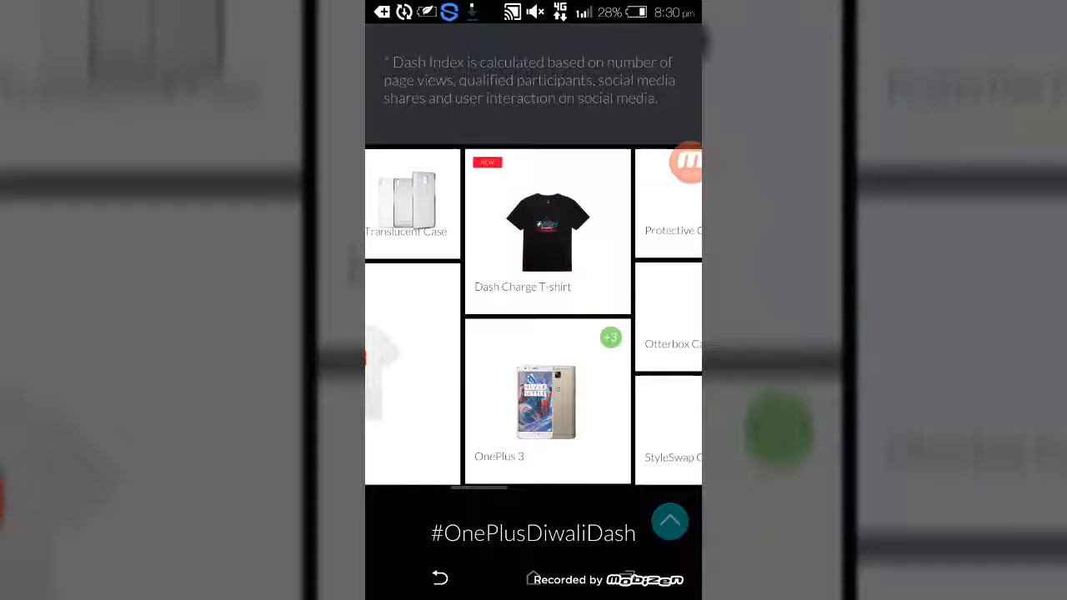